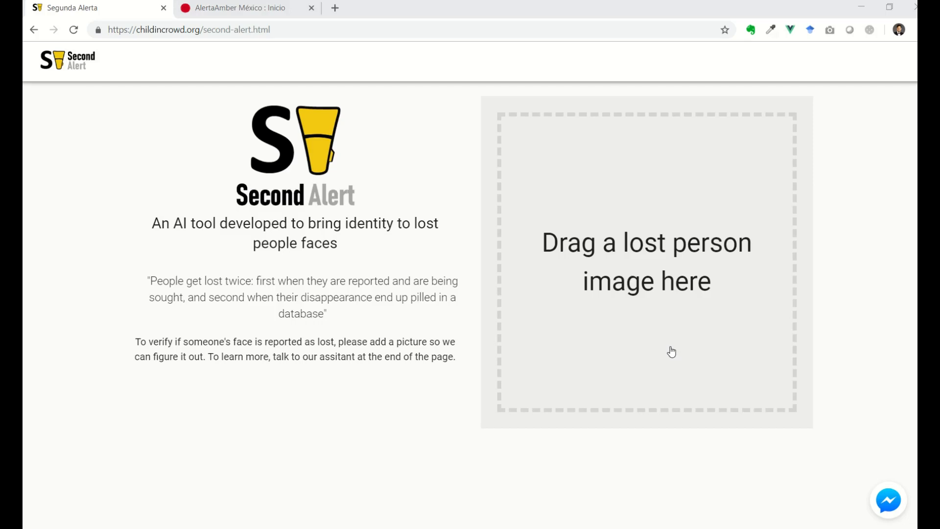
mouse_move(421, 252)
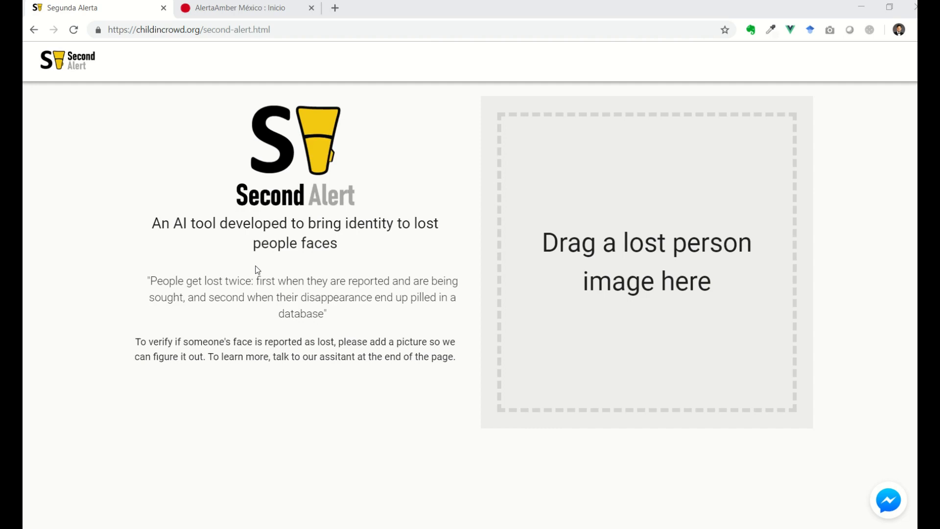
mouse_move(427, 347)
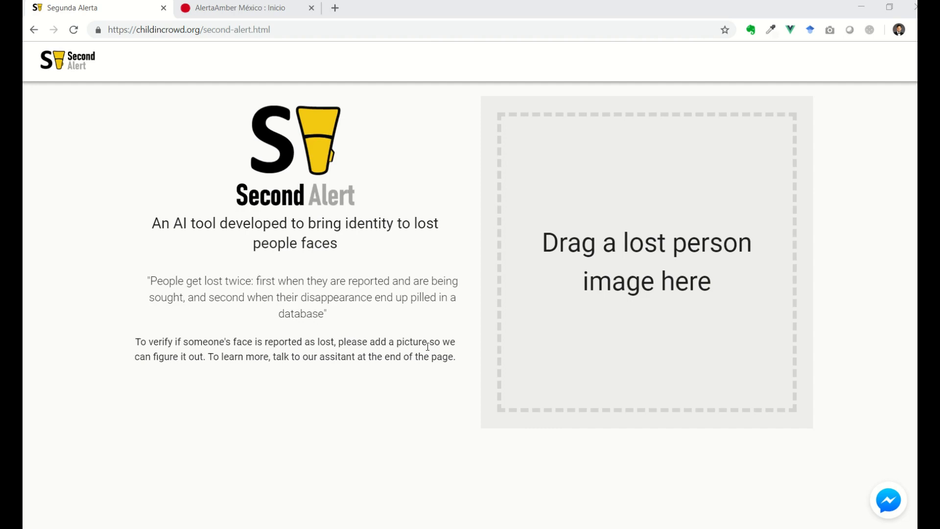
mouse_move(894, 483)
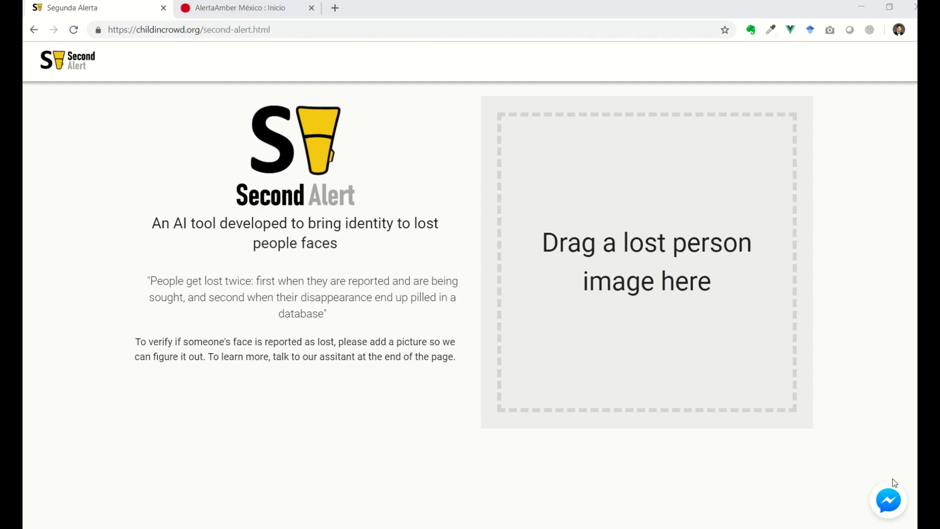
Greet the chatbot with 'Hello', ask 'Who are the lost people?' and answer 'from Mexico'
left_click(888, 500)
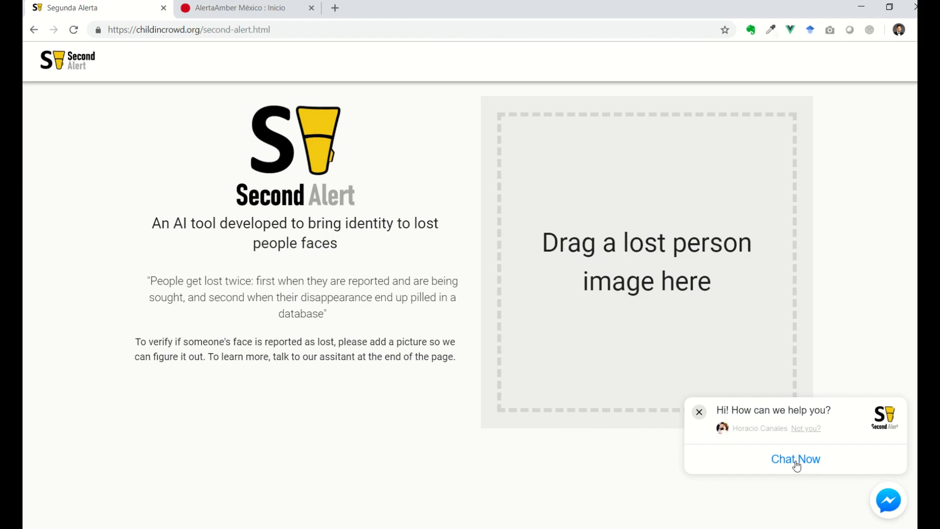
left_click(796, 458)
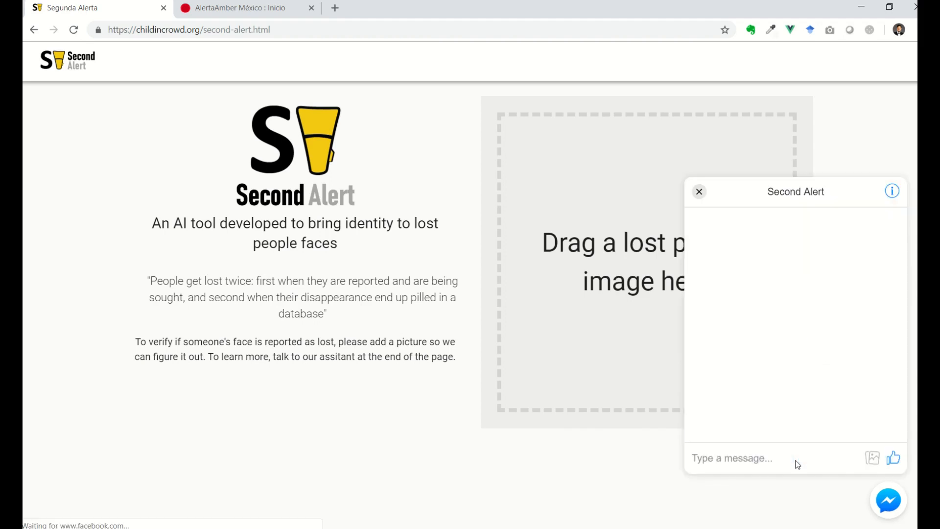
type("H")
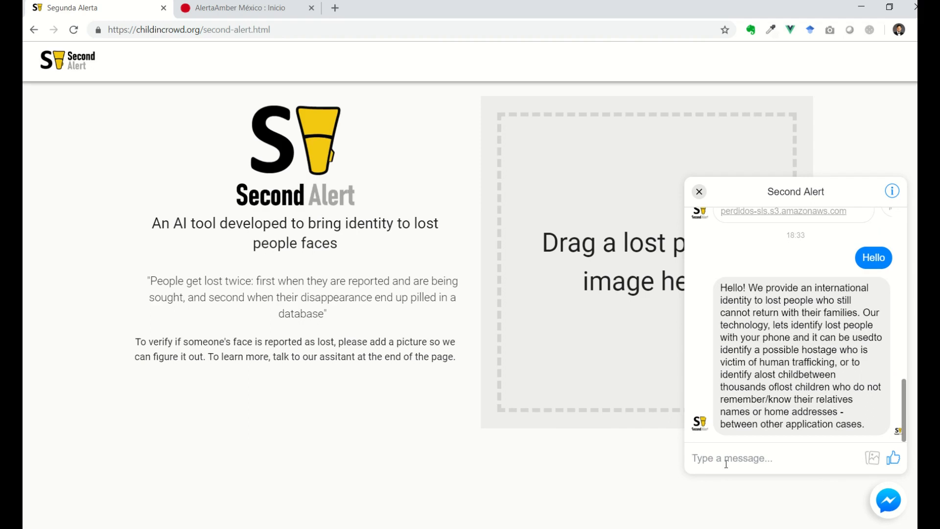
type("Wh")
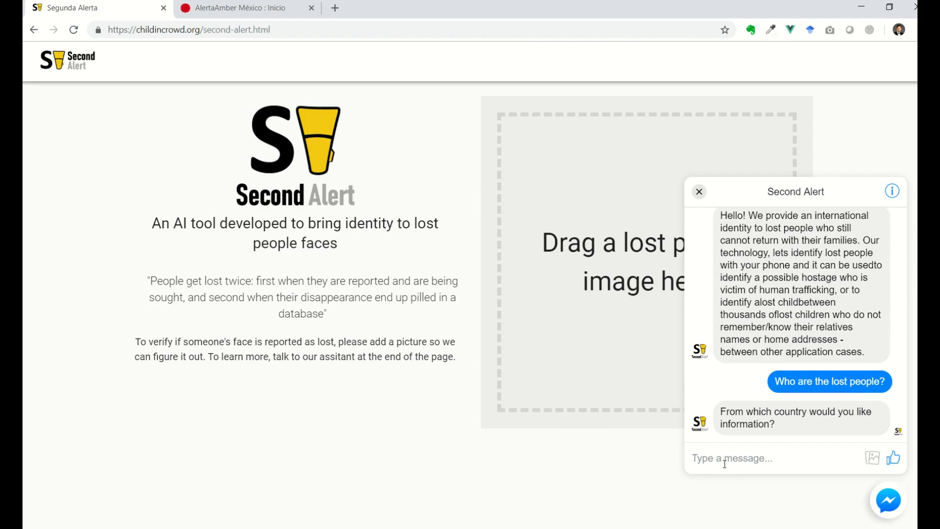
type("from Mexico")
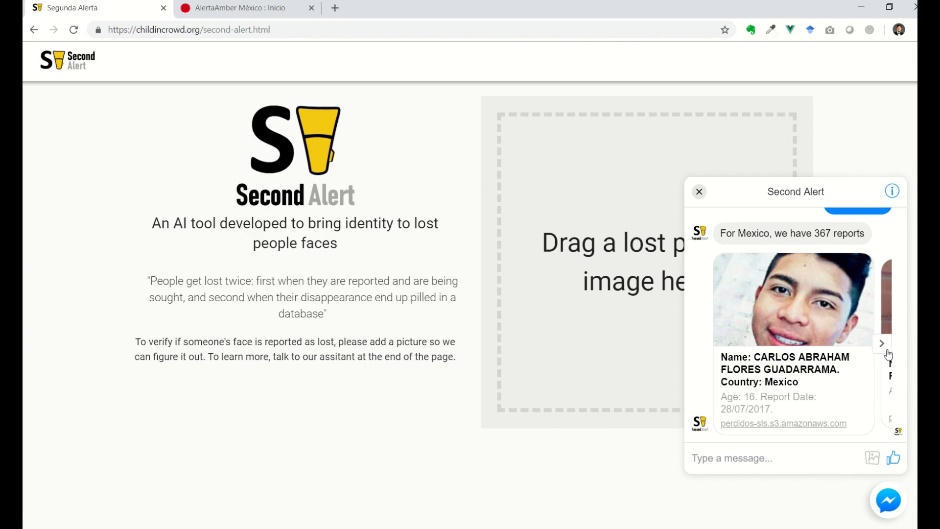
Page through the report carousel to reach the fourth Mexico lost-person card
left_click(883, 343)
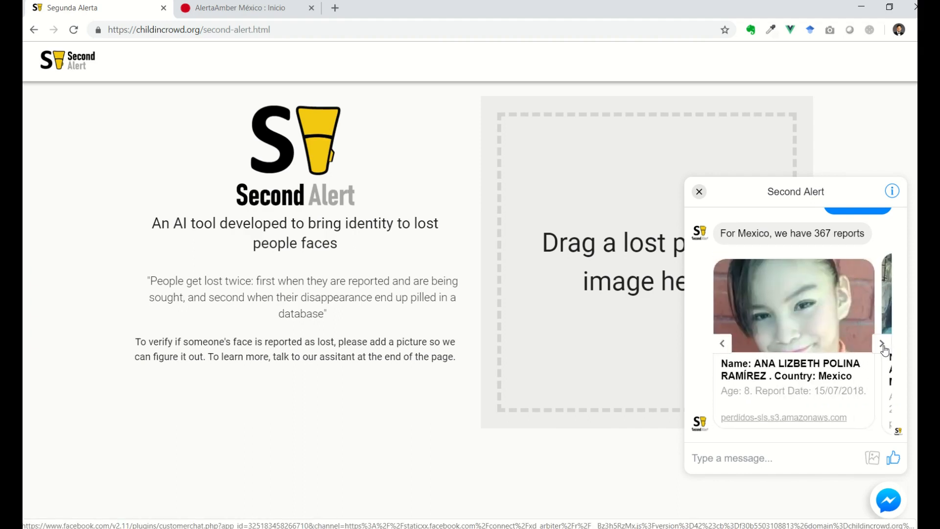
left_click(884, 343)
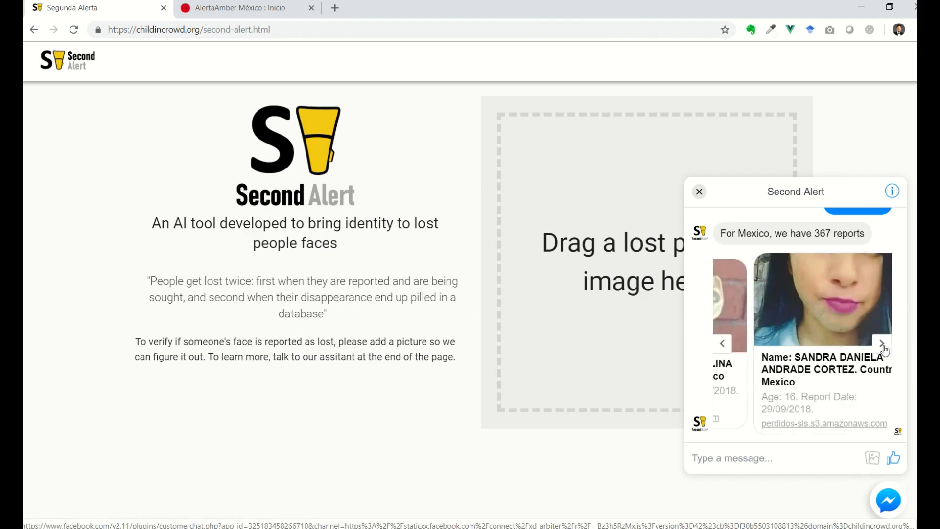
left_click(884, 343)
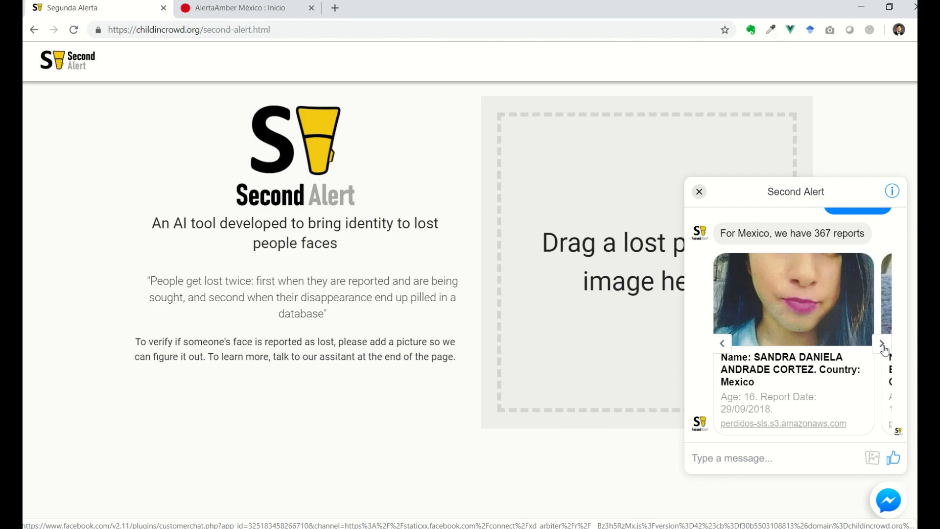
left_click(881, 343)
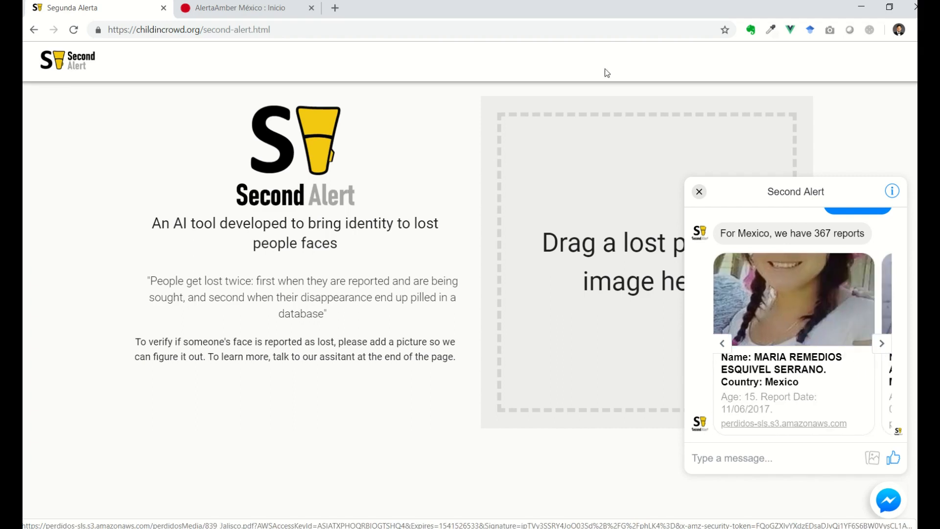
mouse_move(214, 65)
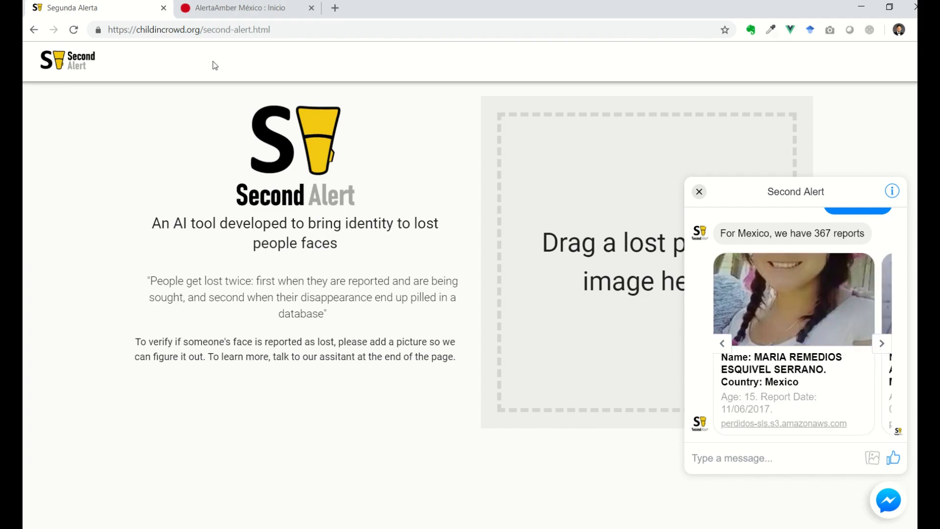
Ask for help finding your son and answer that he is 5 and went missing yesterday
left_click(731, 458)
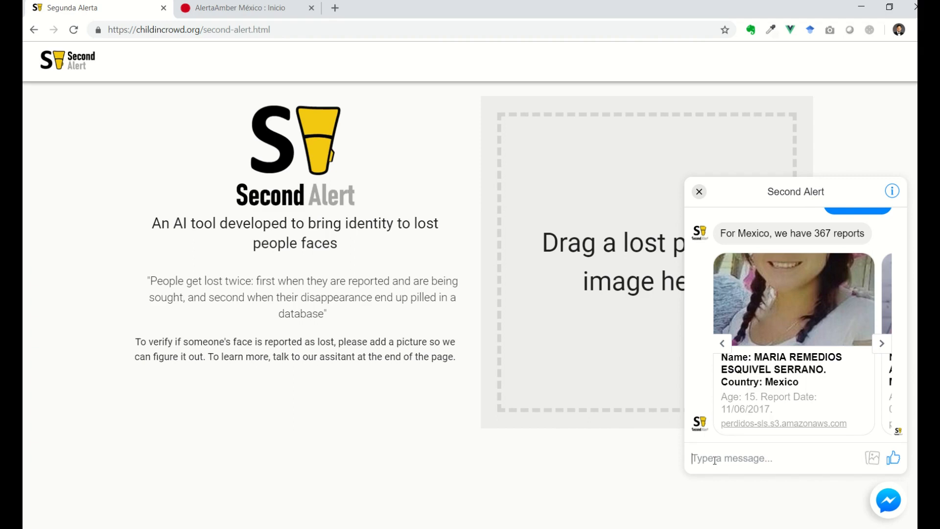
type("Can you h")
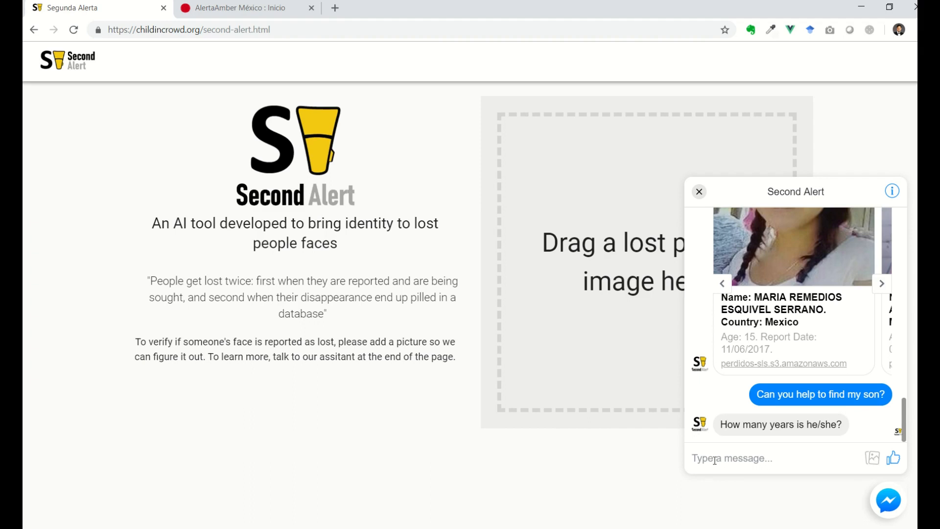
type("5")
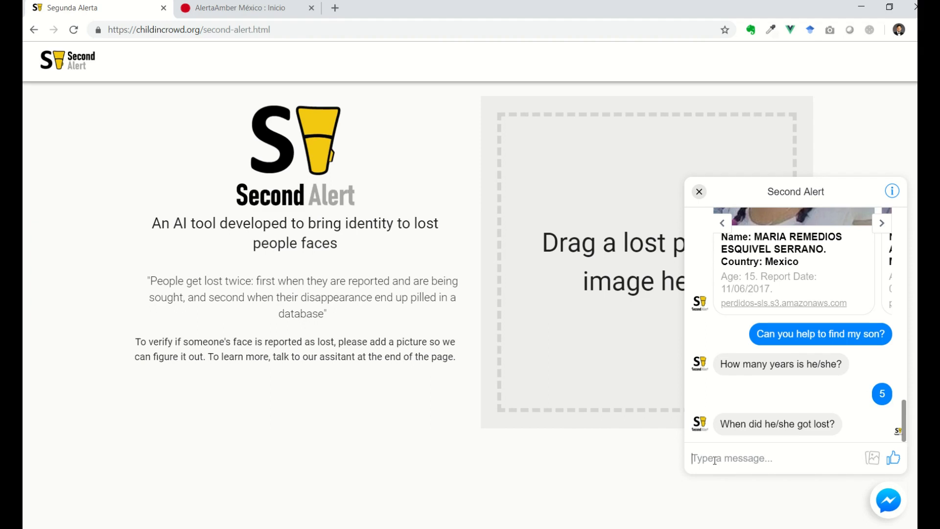
type("yesterda")
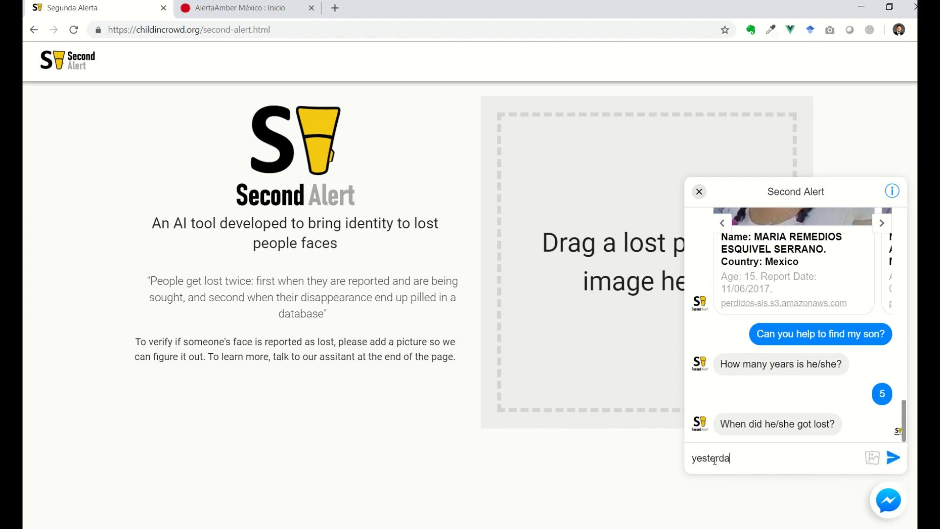
left_click(895, 457)
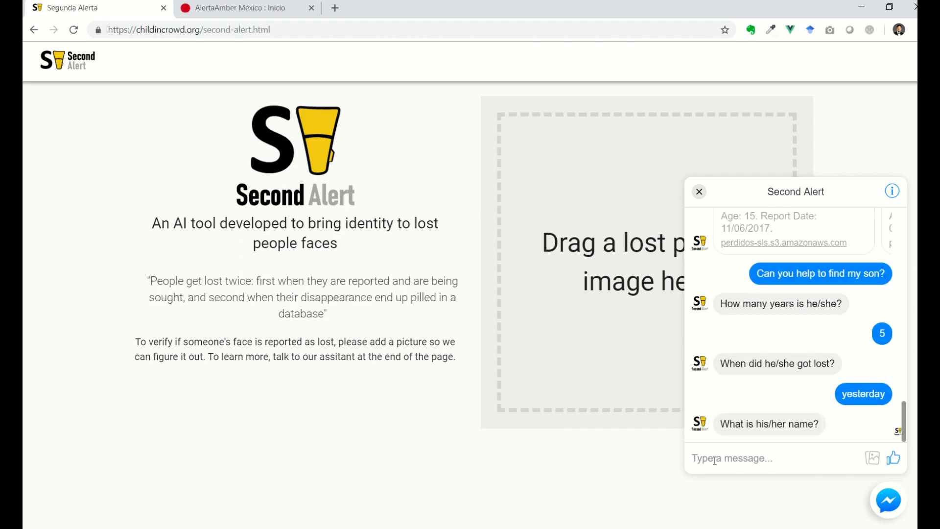
Give the son's first name, last name and contact email 'test@test' to complete the report
type("Mar")
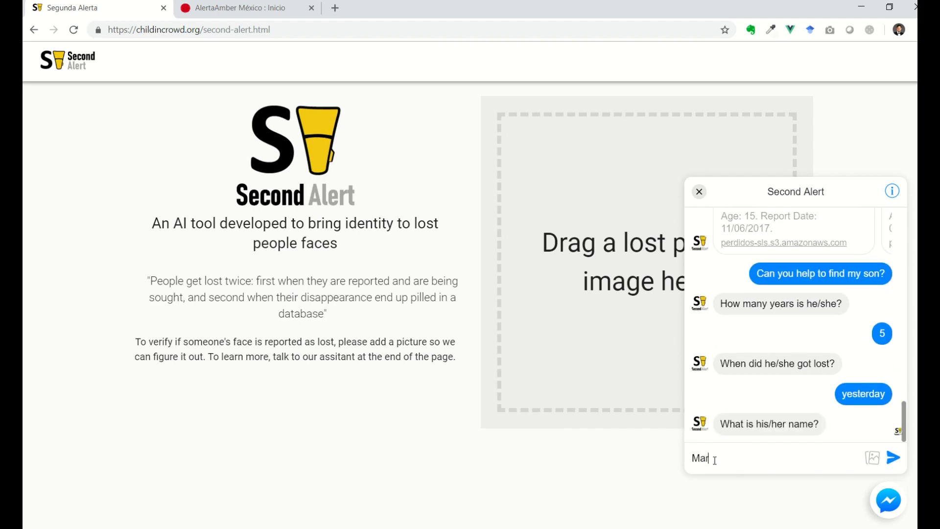
left_click(894, 457)
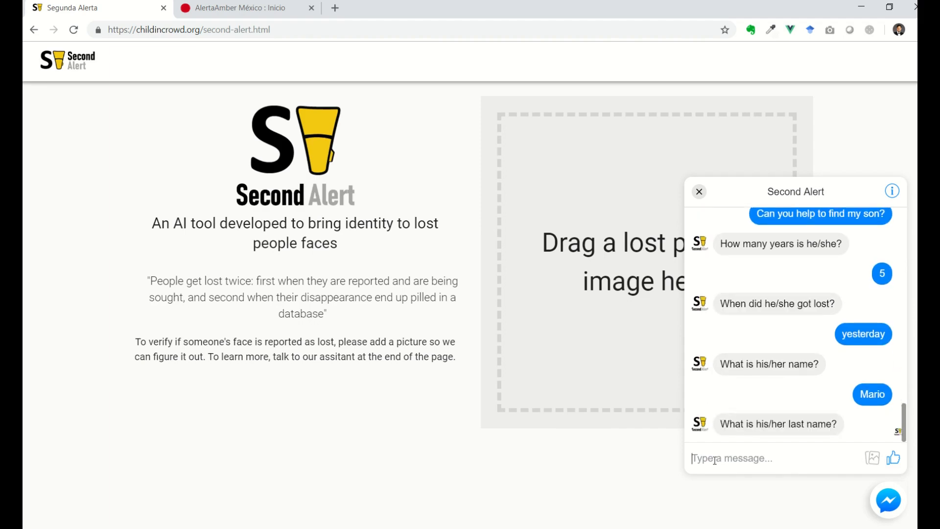
type("O")
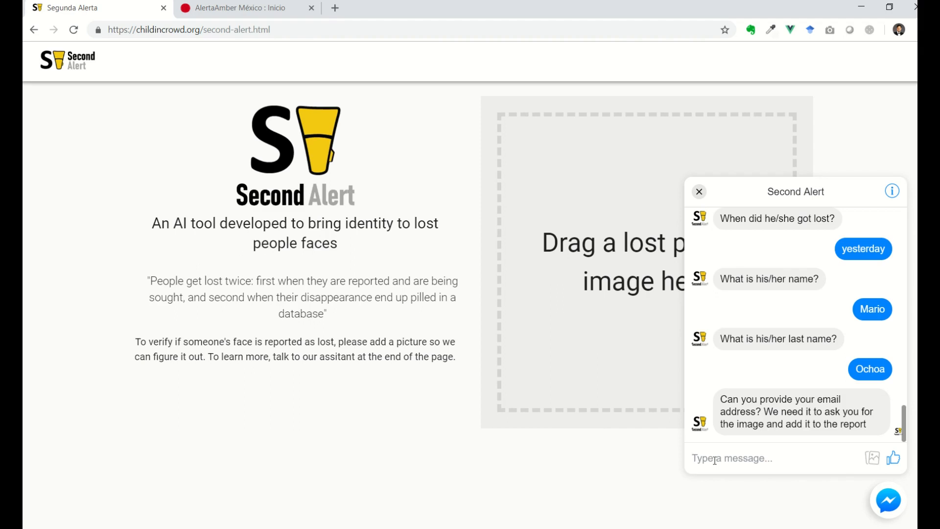
type("test@test")
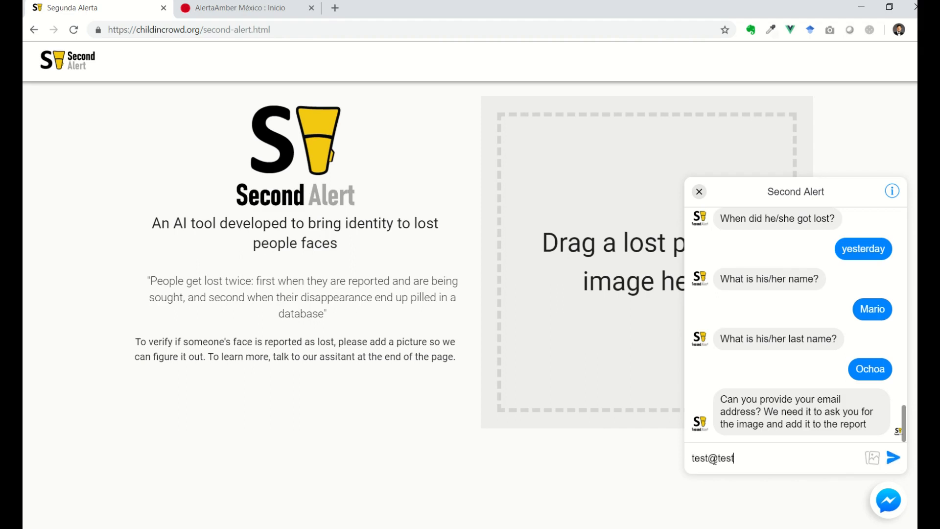
left_click(893, 458)
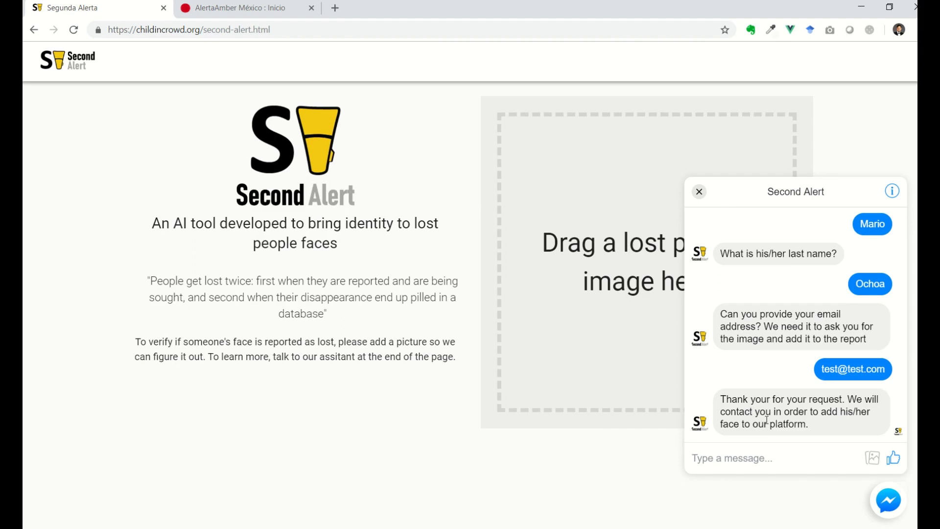
left_click(779, 457)
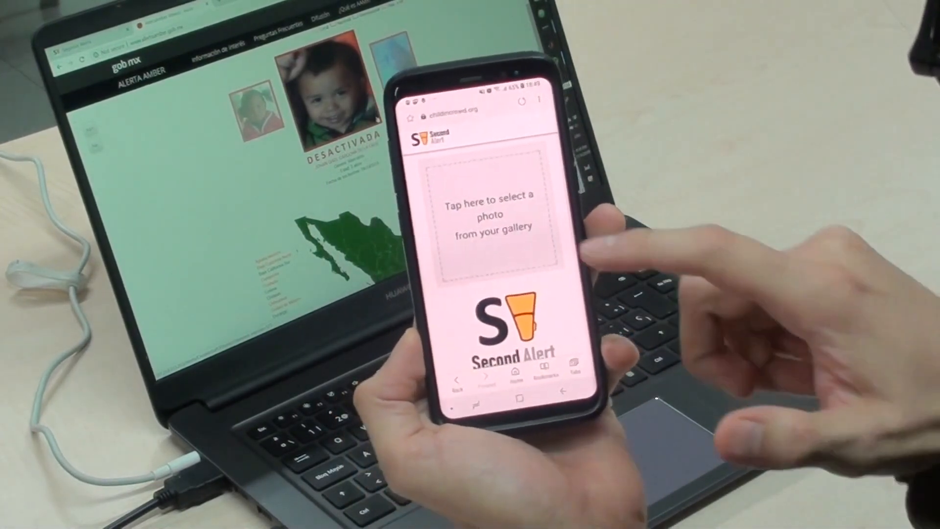
Choose a photo from the phone gallery to start a face search
left_click(489, 225)
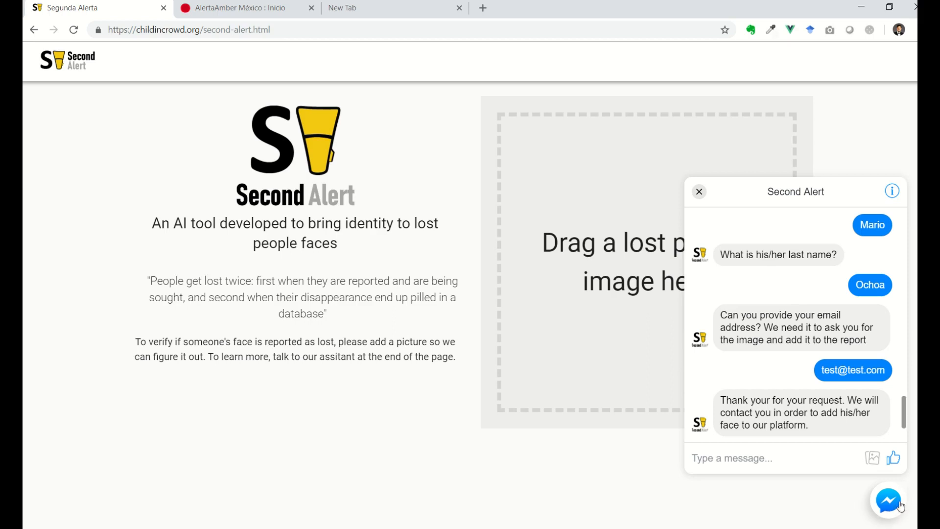
Close the assistant chat and reset the no-records face-search result to an empty drop area
left_click(700, 192)
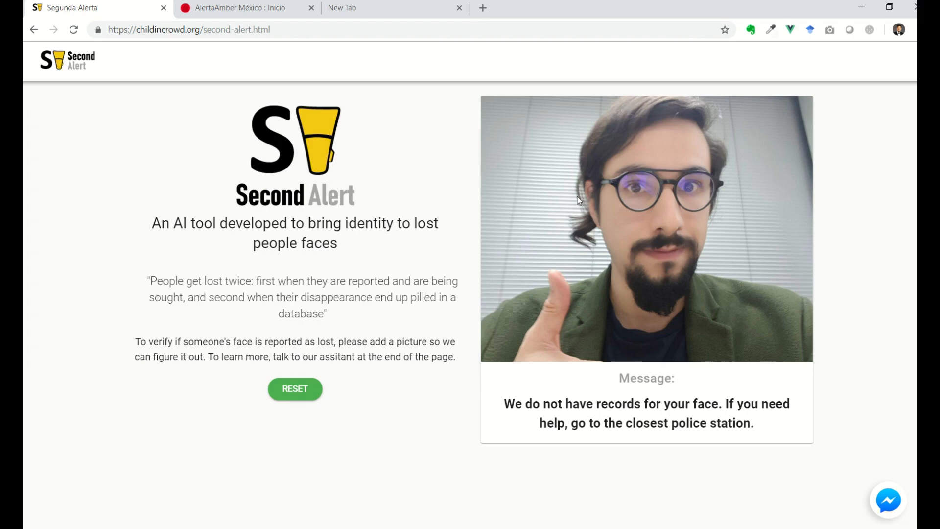
mouse_move(552, 233)
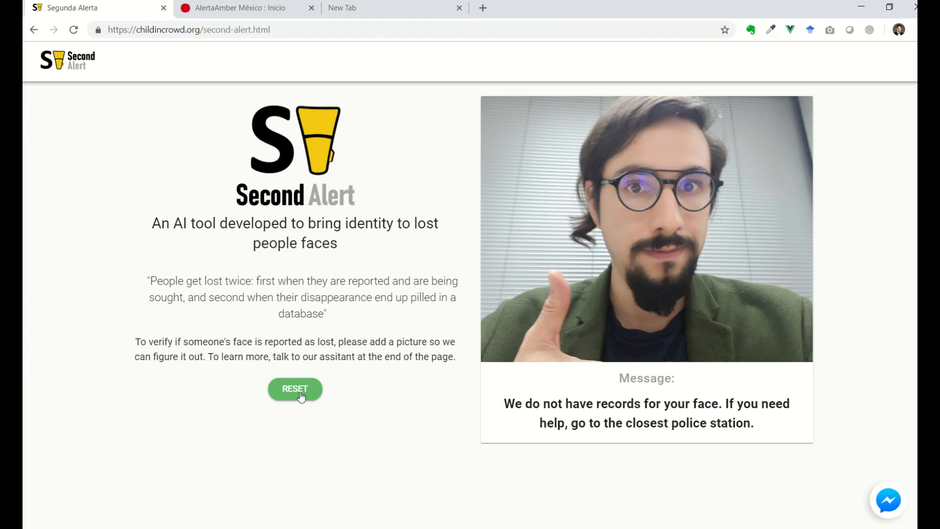
left_click(295, 389)
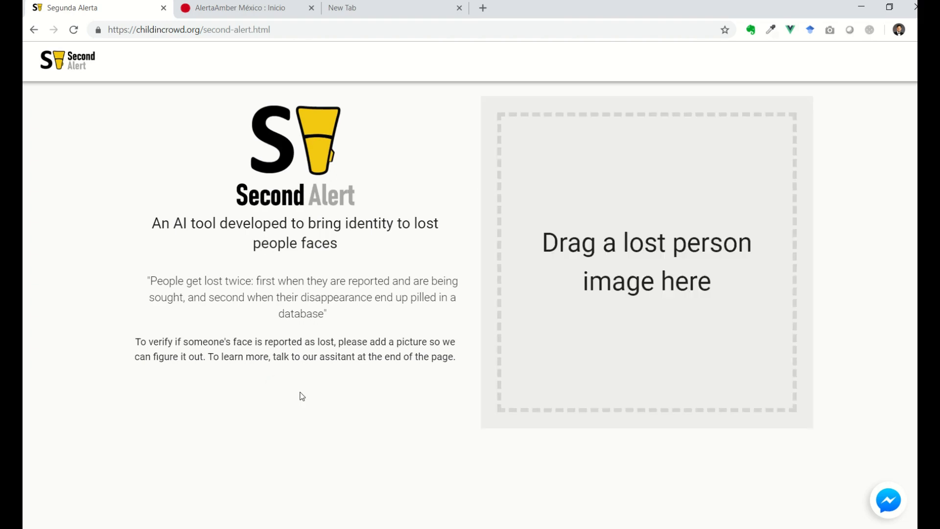